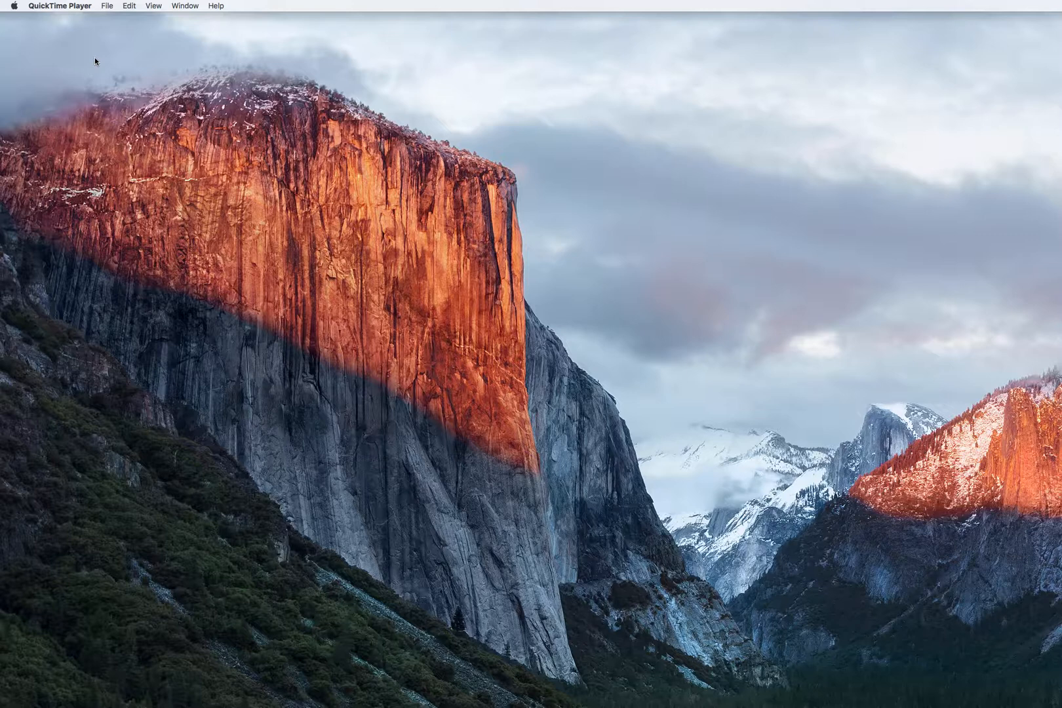
{"action": "mouse_move", "coordinate": [111, 12]}
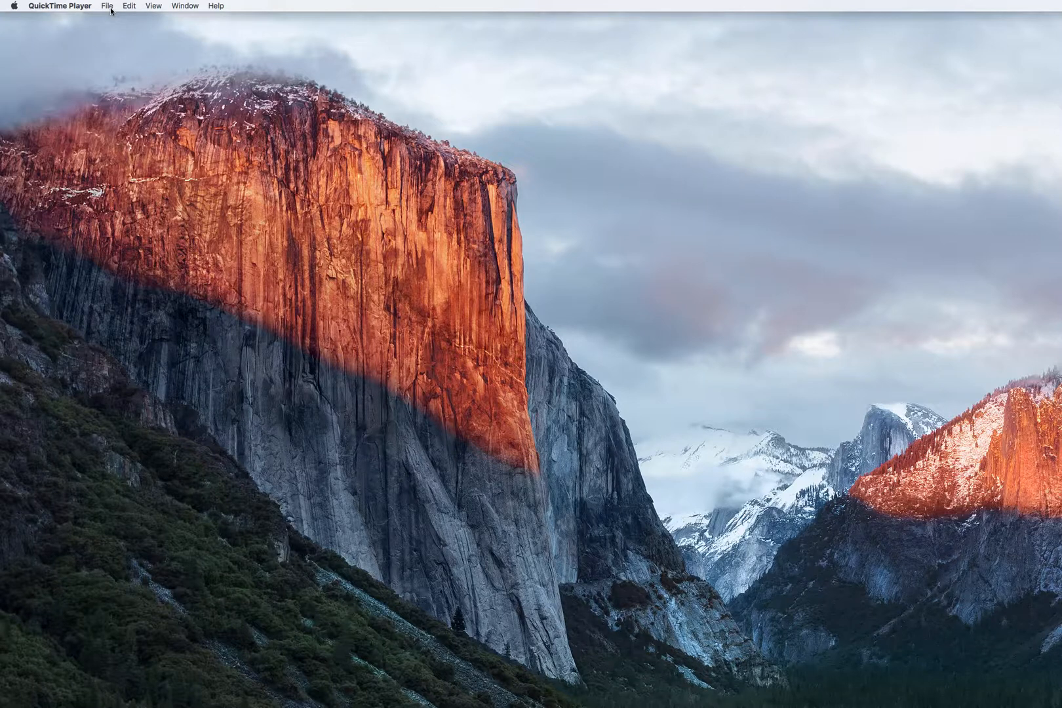
- Load the Facebook Live .MOV recording from Downloads and start playback
{"action": "left_click", "coordinate": [106, 6]}
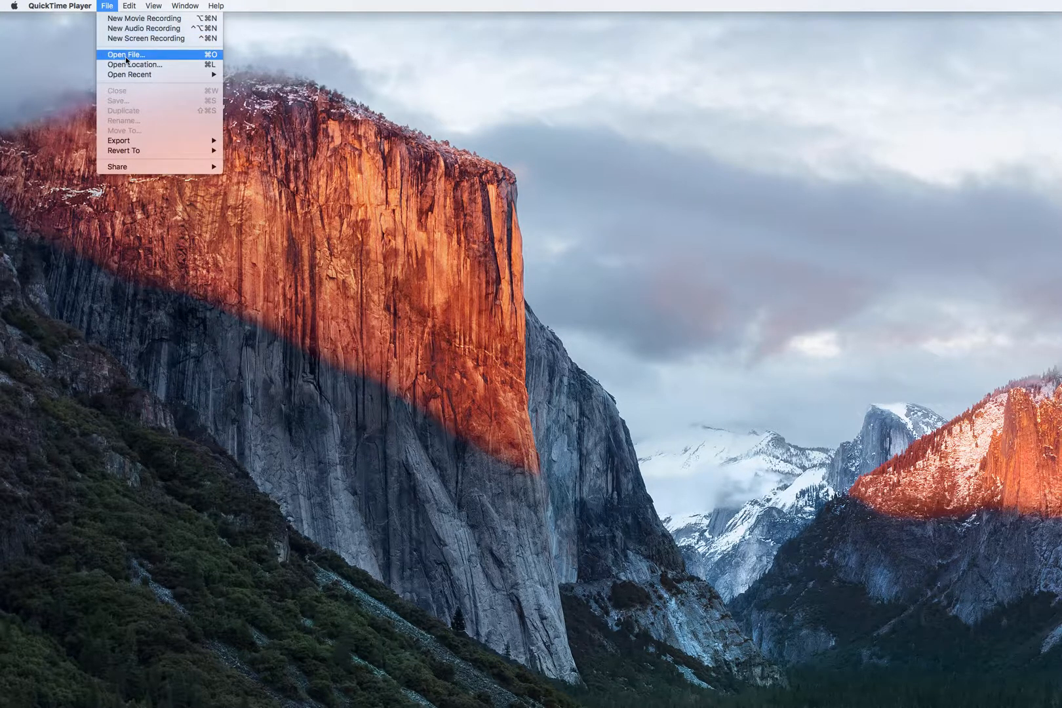
{"action": "left_click", "coordinate": [123, 54]}
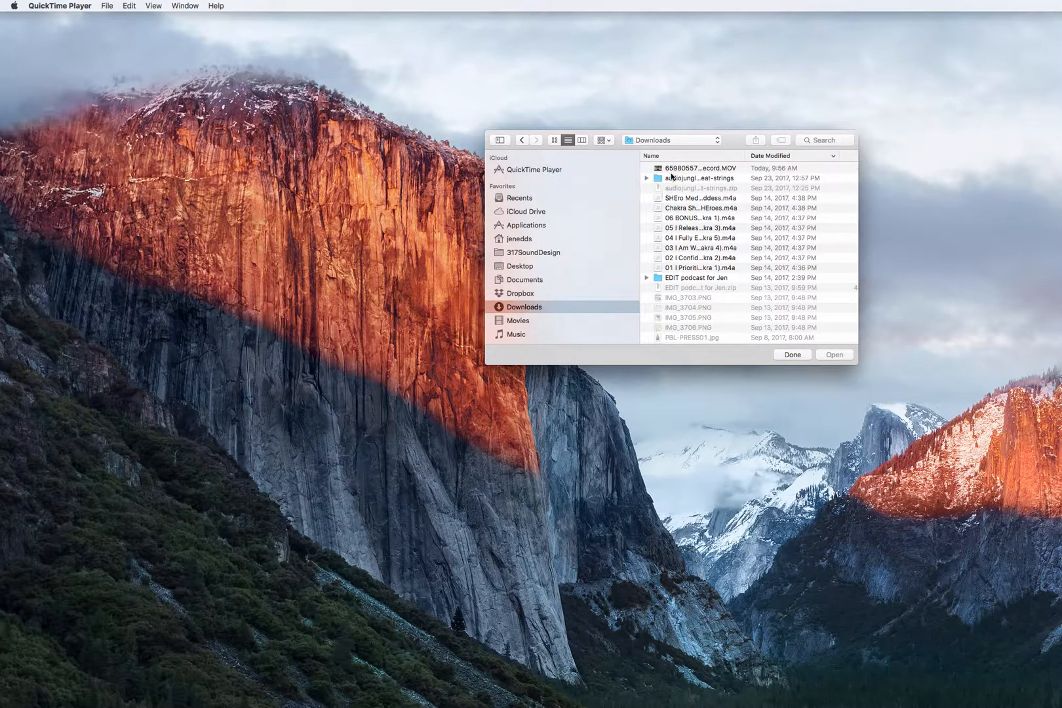
{"action": "left_click", "coordinate": [697, 167]}
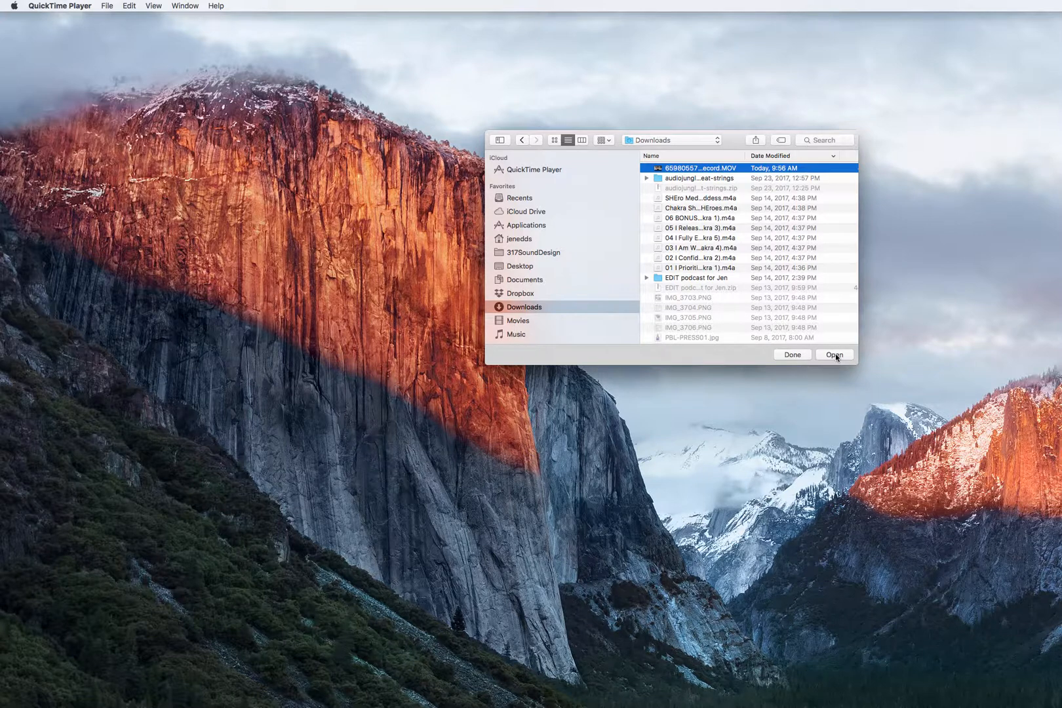
{"action": "left_click", "coordinate": [834, 354]}
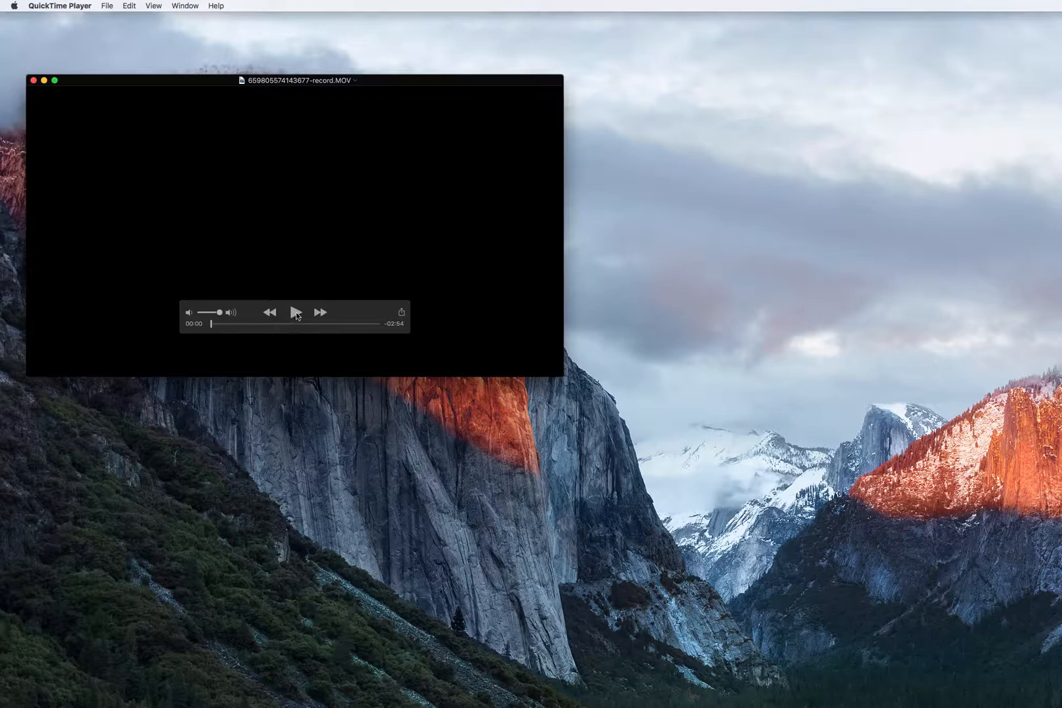
{"action": "left_click", "coordinate": [296, 312]}
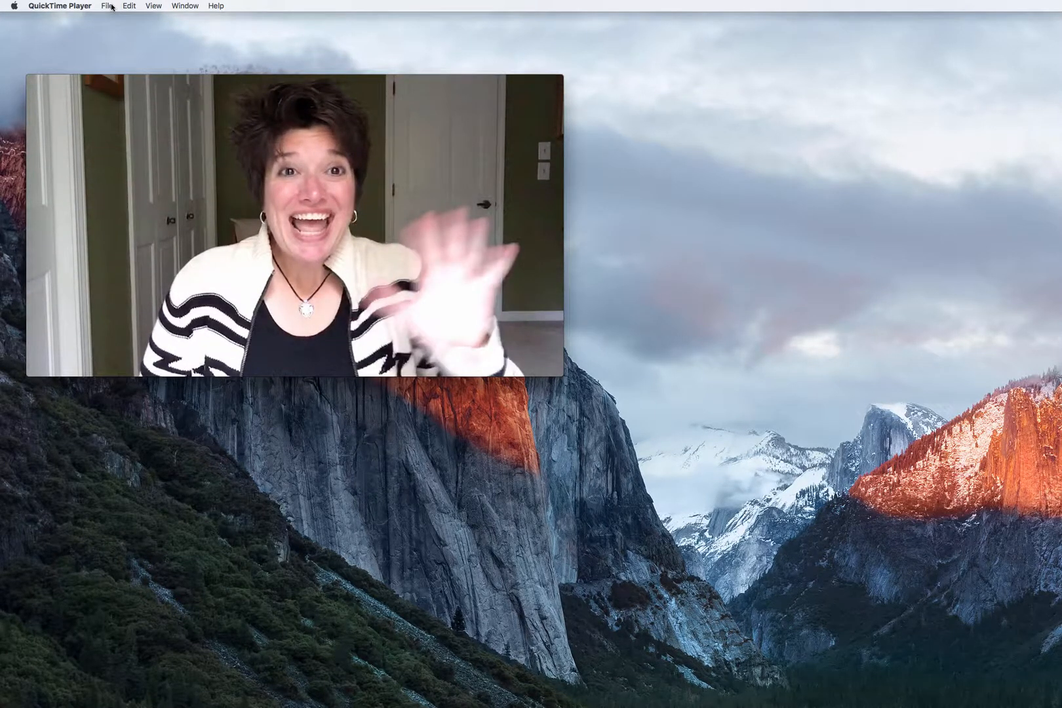
{"action": "left_click", "coordinate": [107, 7]}
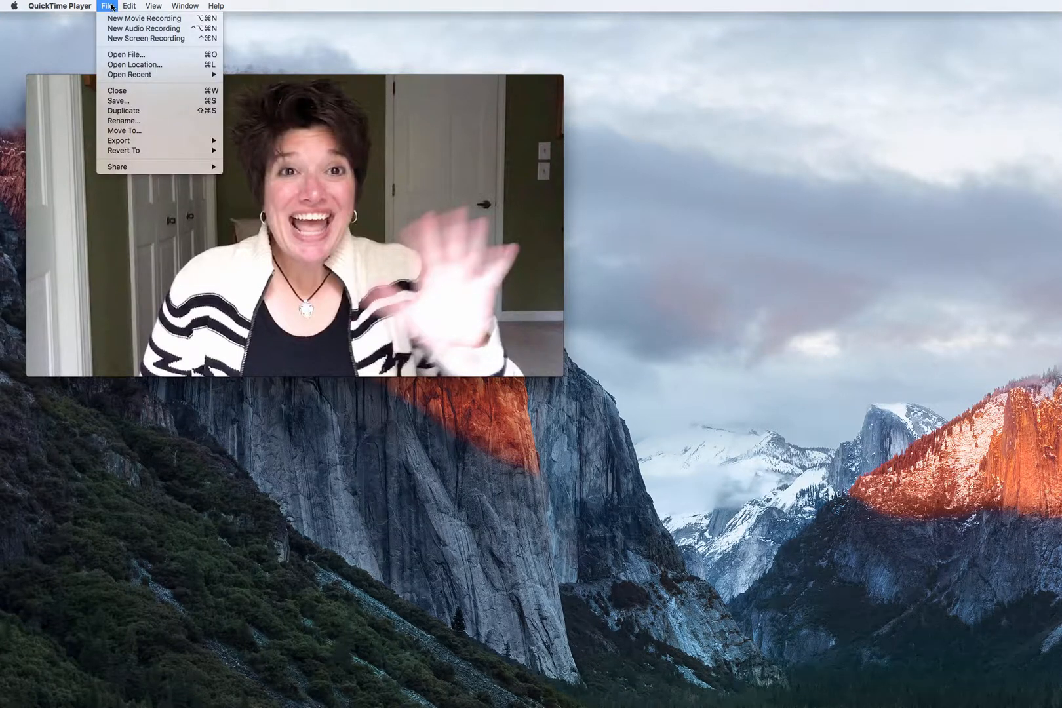
{"action": "mouse_move", "coordinate": [118, 141]}
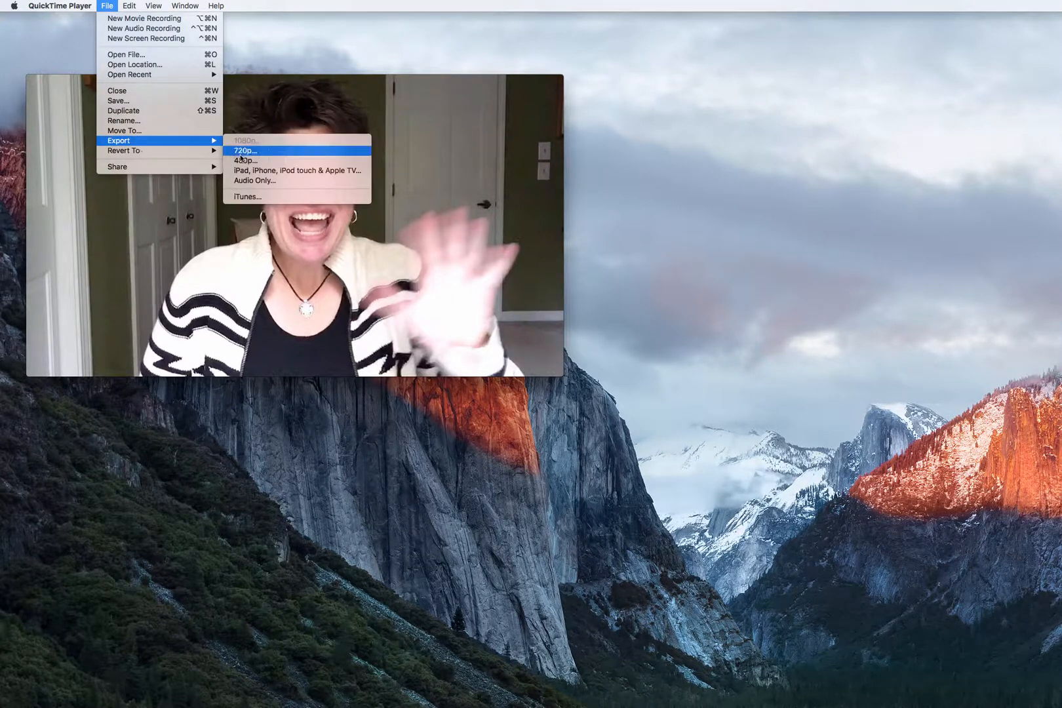
- Export as Audio Only, named 'facebook live audio only', saved to Downloads
{"action": "left_click", "coordinate": [245, 149]}
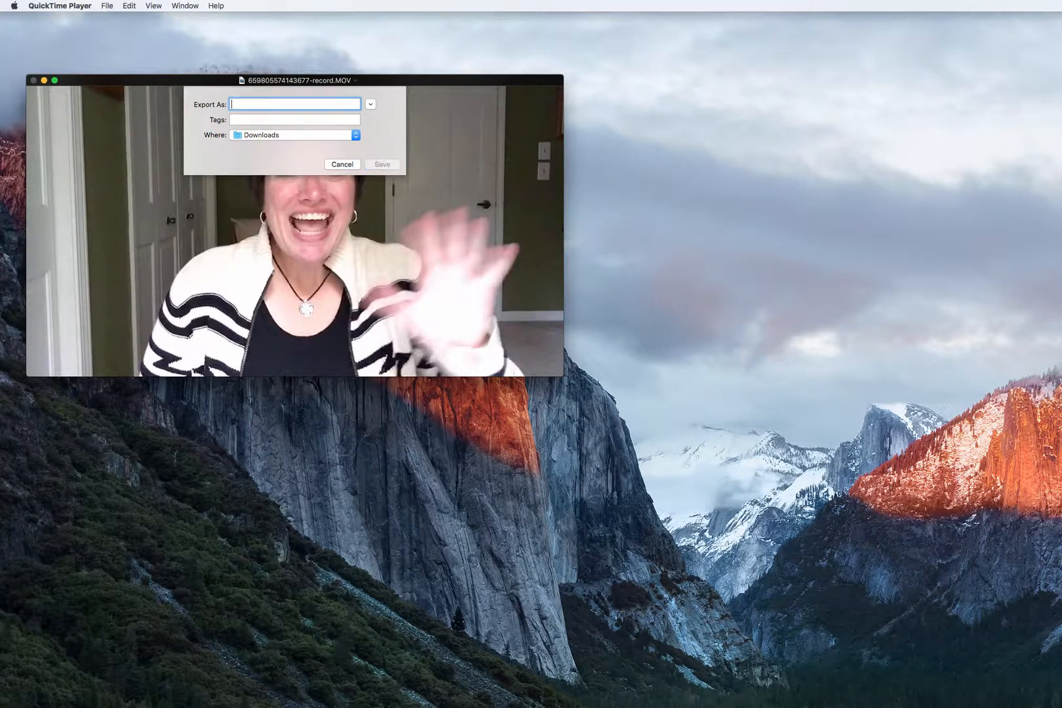
{"action": "type", "text": "facebook live audi"}
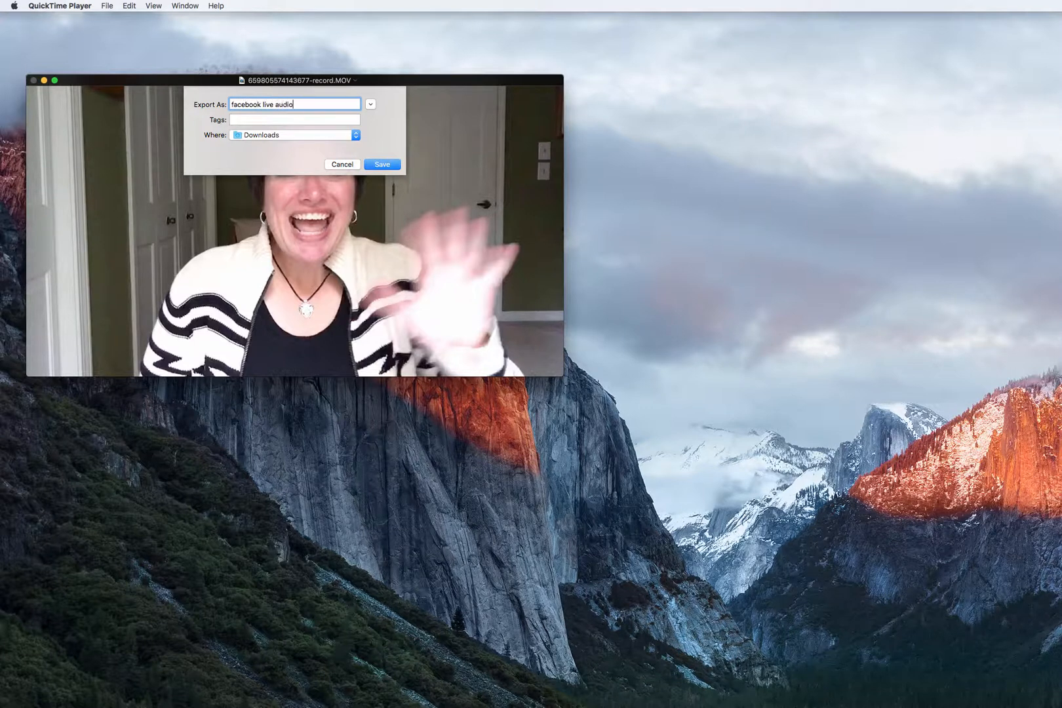
{"action": "type", "text": "only"}
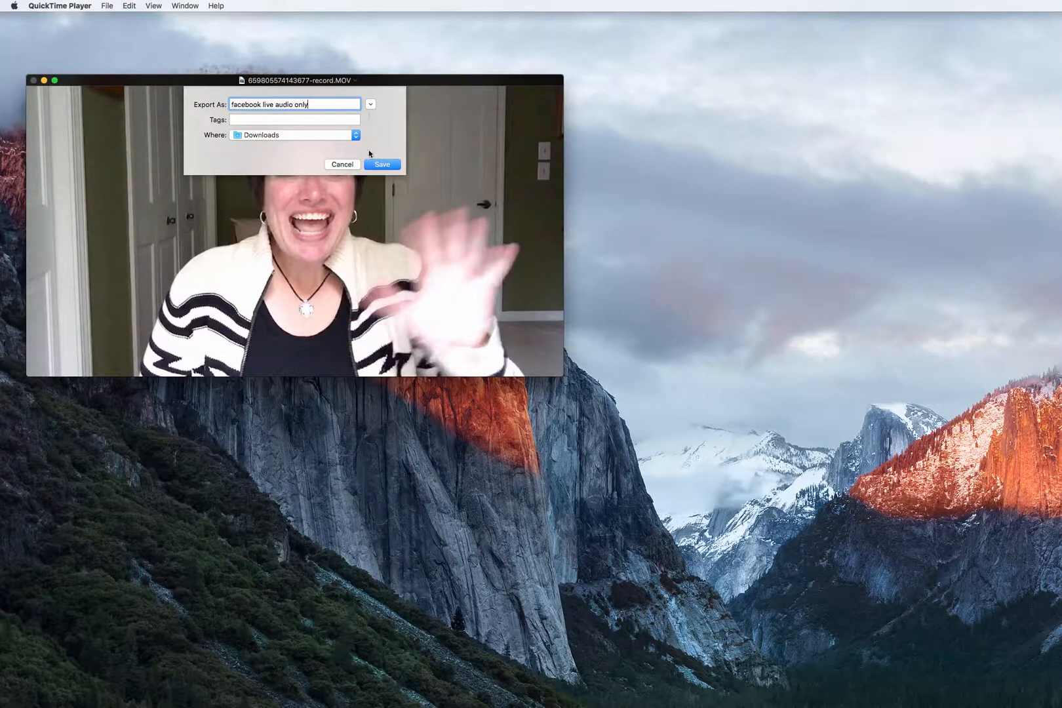
{"action": "left_click", "coordinate": [381, 164]}
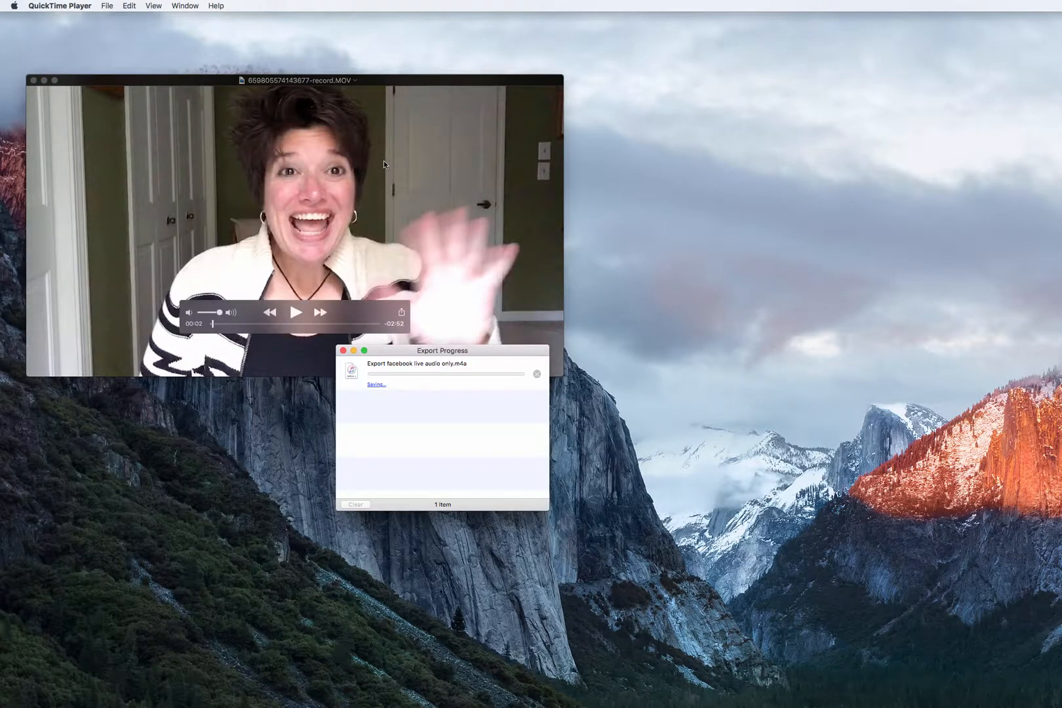